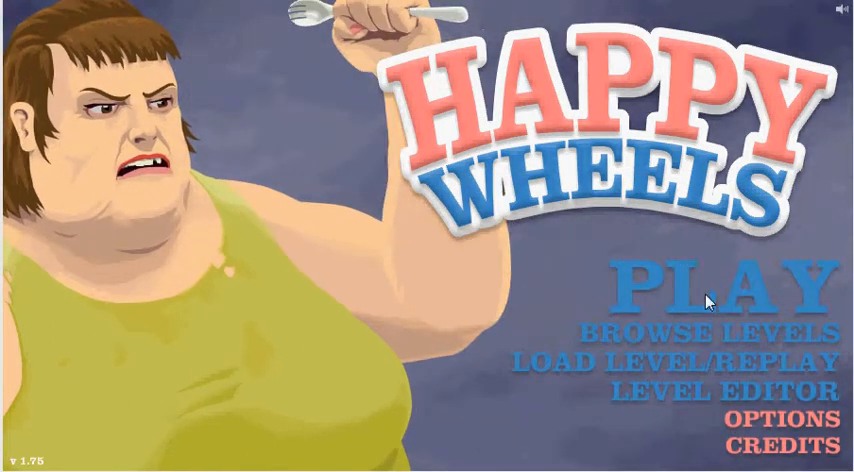
- Show user-submitted levels sorted by rating for today and select HORA GAME 017
click(708, 332)
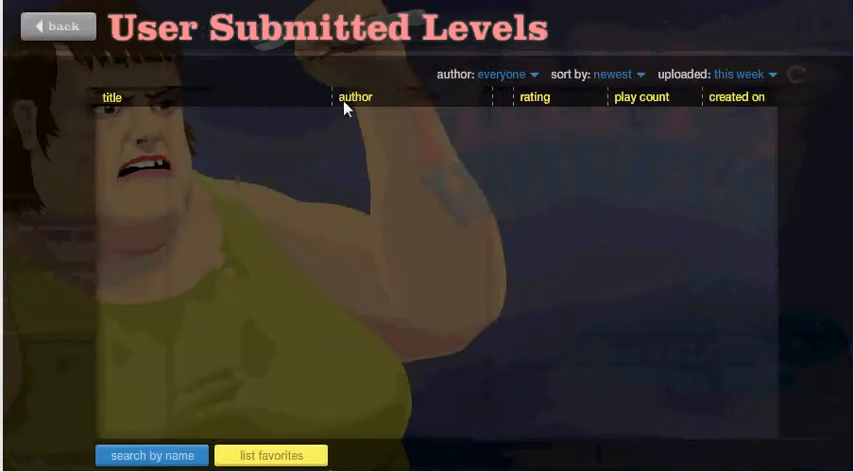
click(608, 74)
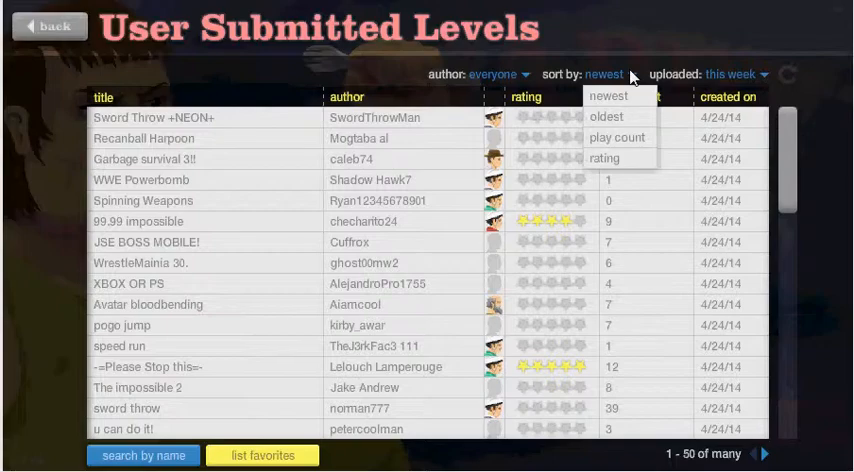
click(604, 158)
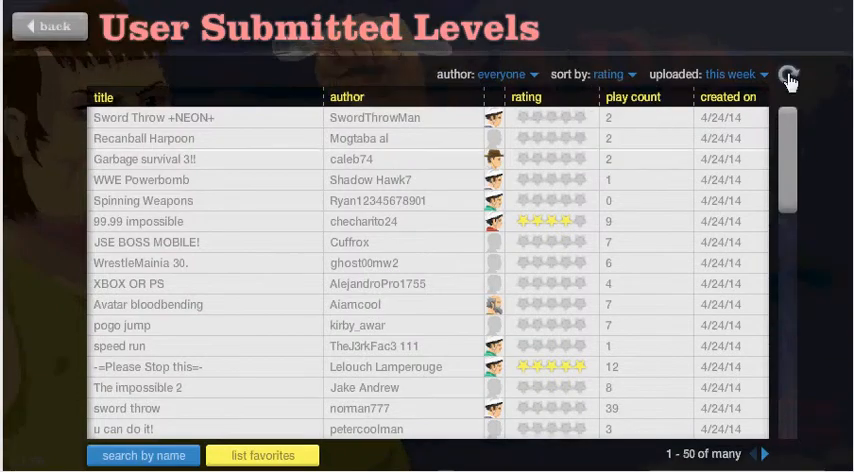
click(730, 74)
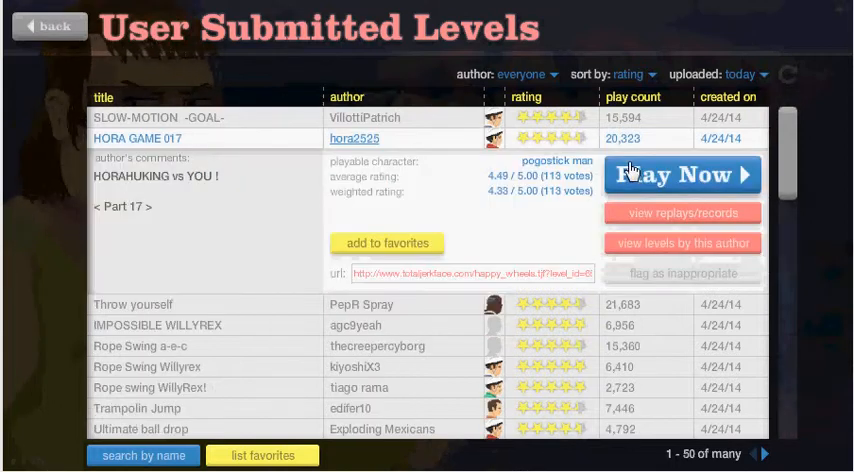
- Play HORA GAME 017 through to its end-of-level rating menu
click(682, 174)
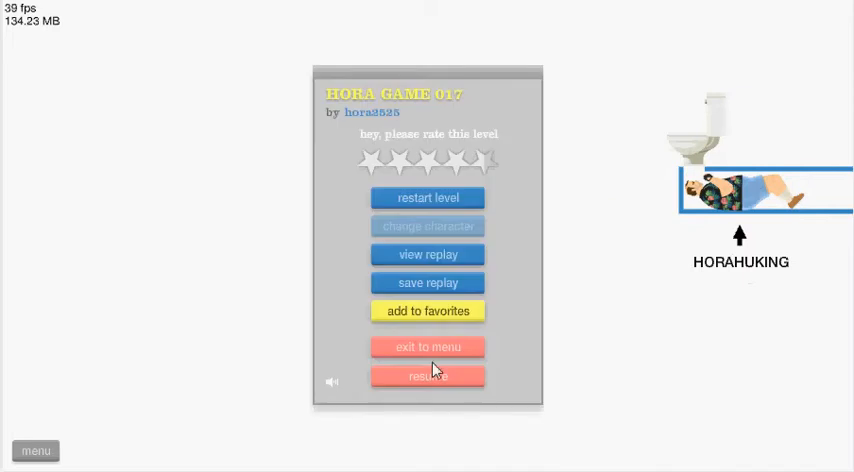
- Exit HORA GAME 017 to the list and beat Trampolin Jump in 33.70 seconds
click(428, 376)
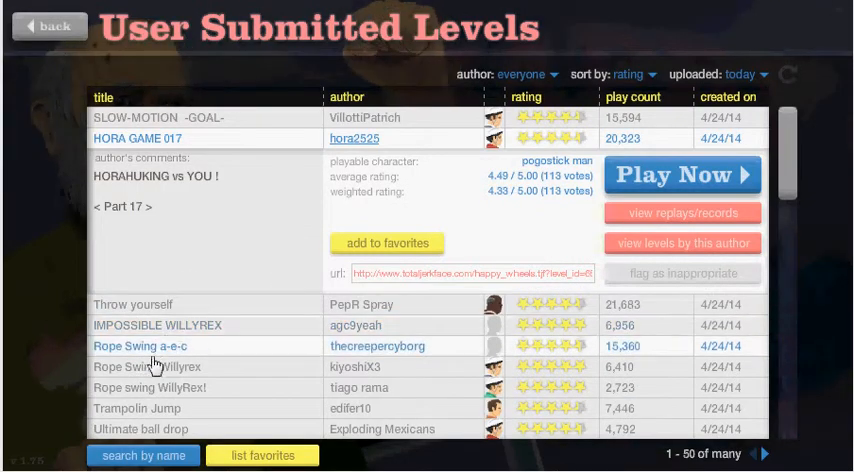
mouse_move(234, 436)
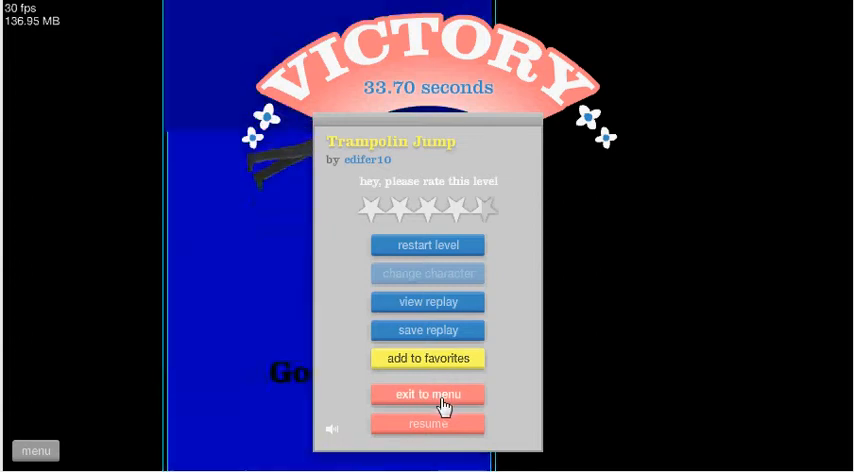
- Exit Trampolin Jump and play minecraft quiz demo to its end menu
click(428, 392)
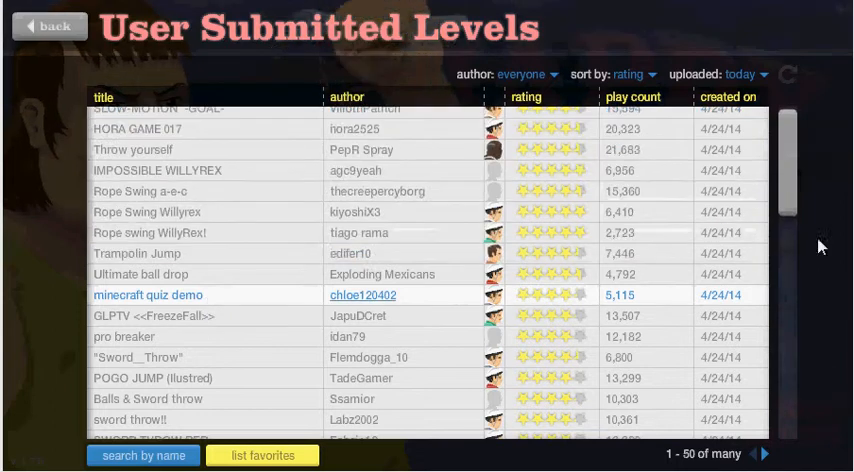
click(148, 294)
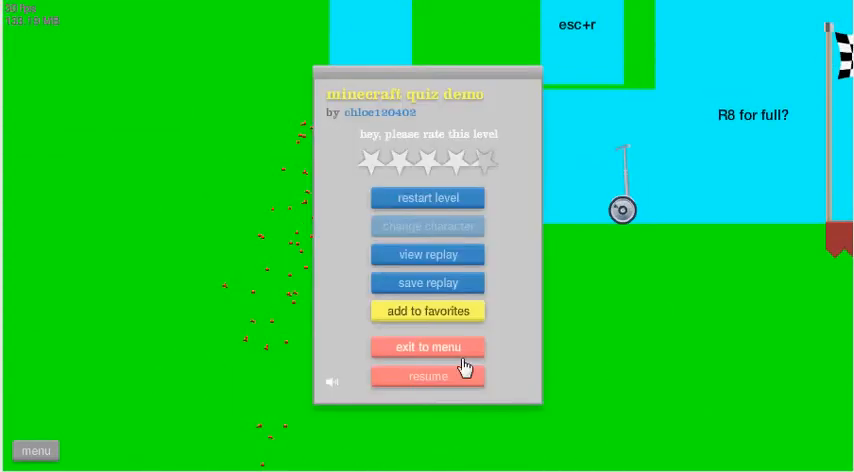
- Exit to the list and beat GLPTV <<FreezeFall>> in 10.97 seconds
click(428, 346)
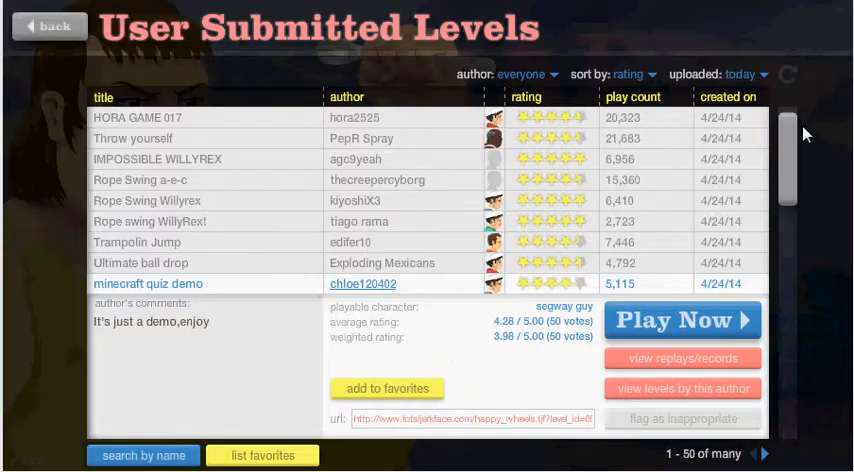
scroll(down, 3)
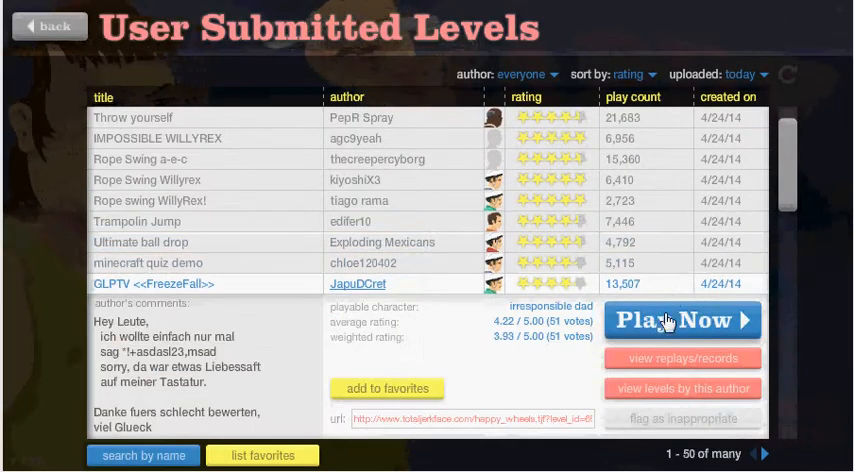
click(682, 320)
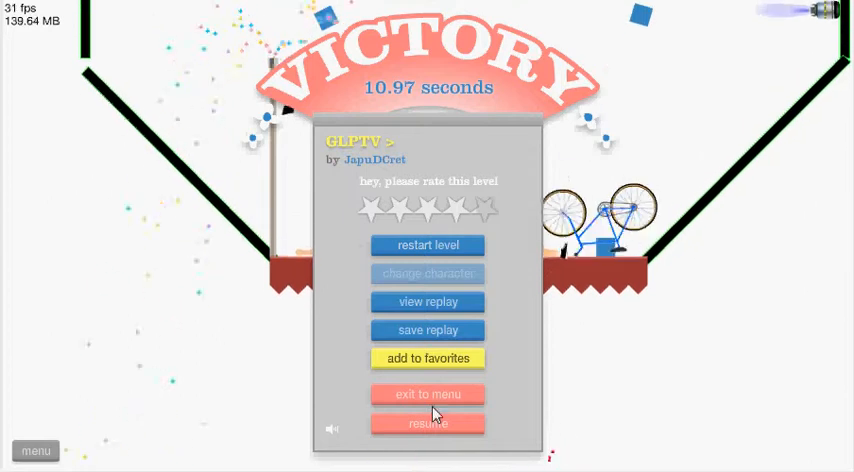
- Exit to the list, scroll to Pogochallenge by Huehnchen3000 and start playing it
click(428, 392)
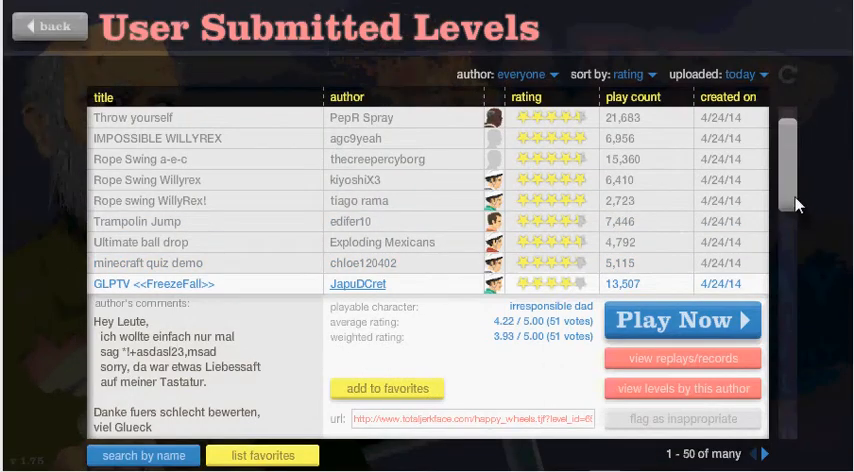
scroll(down, 3)
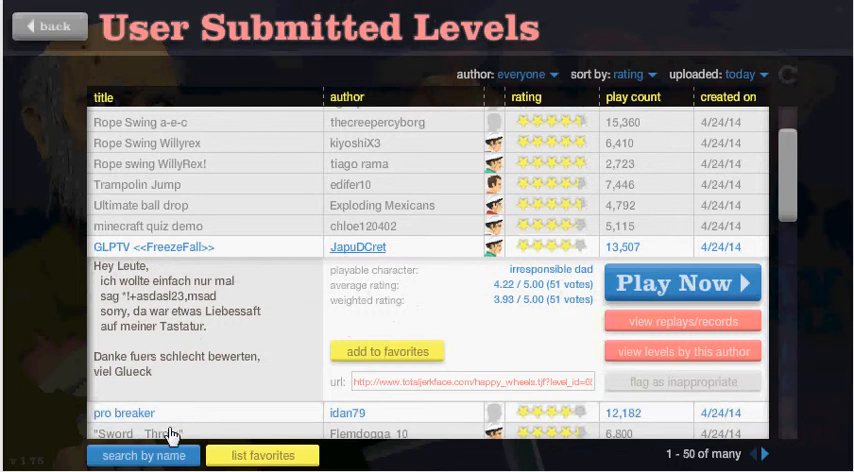
scroll(down, 3)
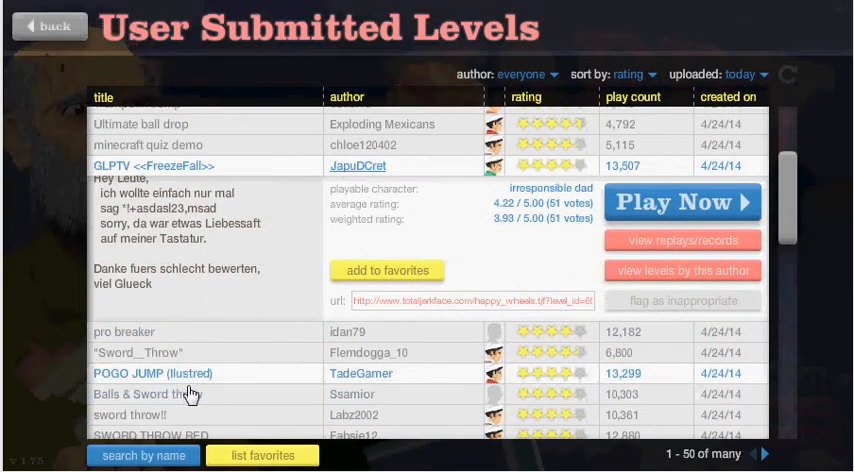
scroll(down, 3)
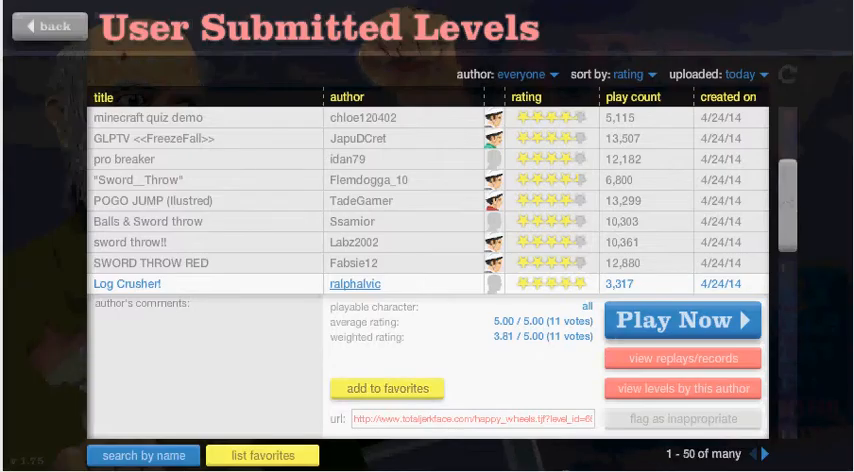
scroll(down, 3)
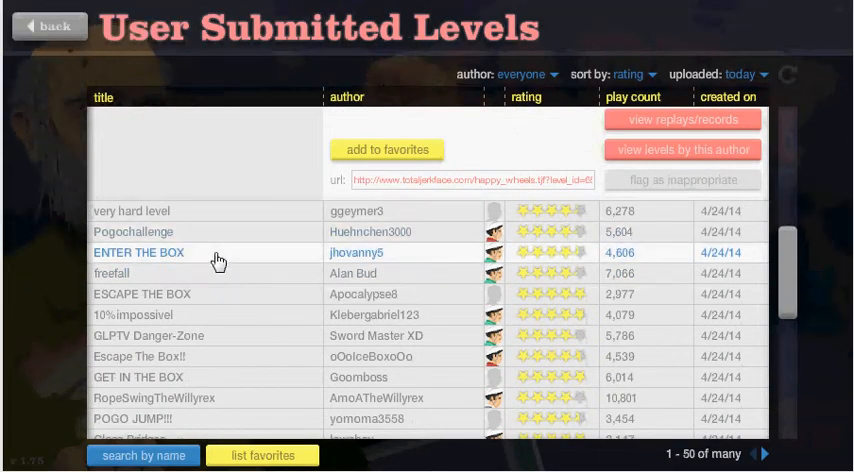
click(132, 232)
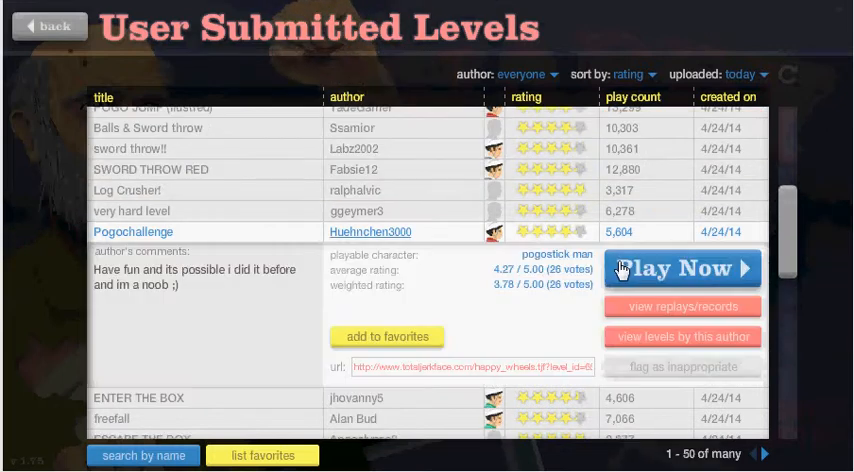
click(684, 268)
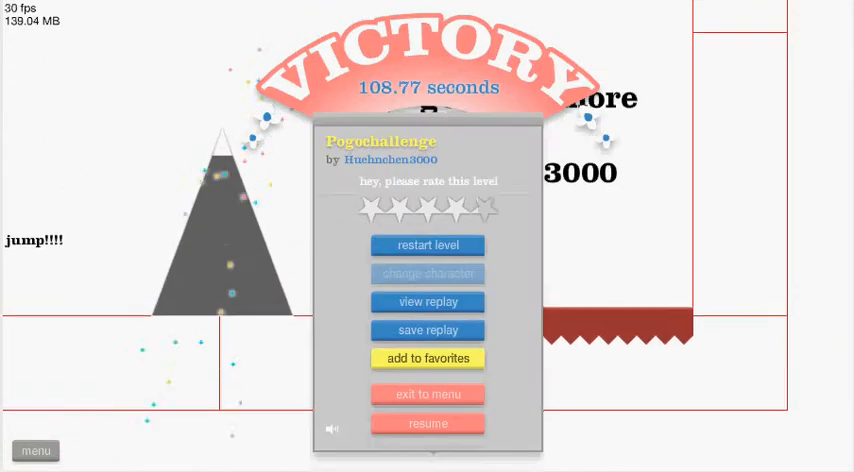
- Finish Pogochallenge in 108.77 seconds and exit to the levels list
click(428, 392)
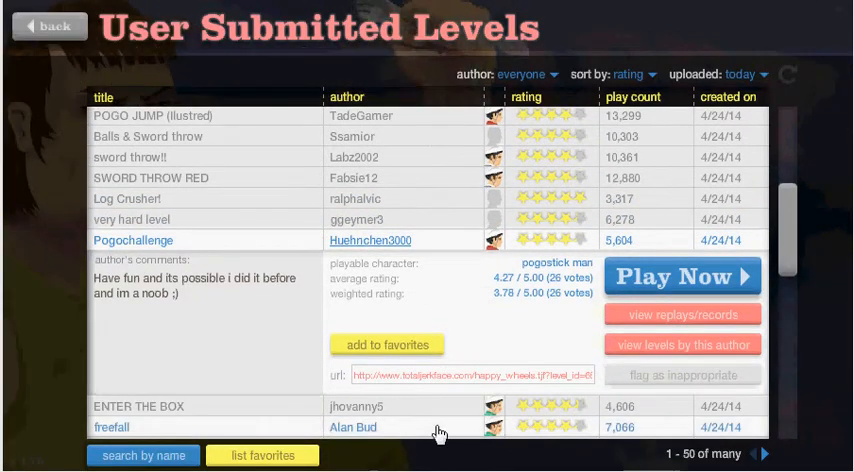
- Play freefall to its end menu, then exit back to the levels list
click(680, 276)
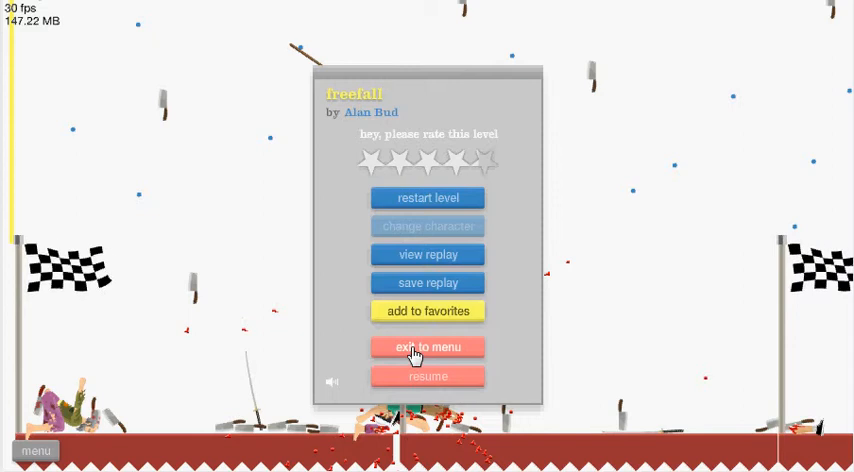
click(428, 346)
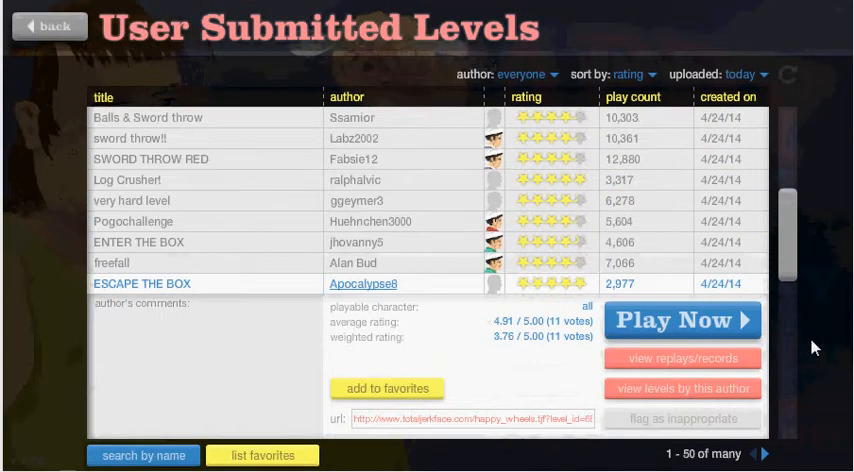
- Play GLPTV Danger-Zone to its end menu and exit to the levels list
scroll(down, 3)
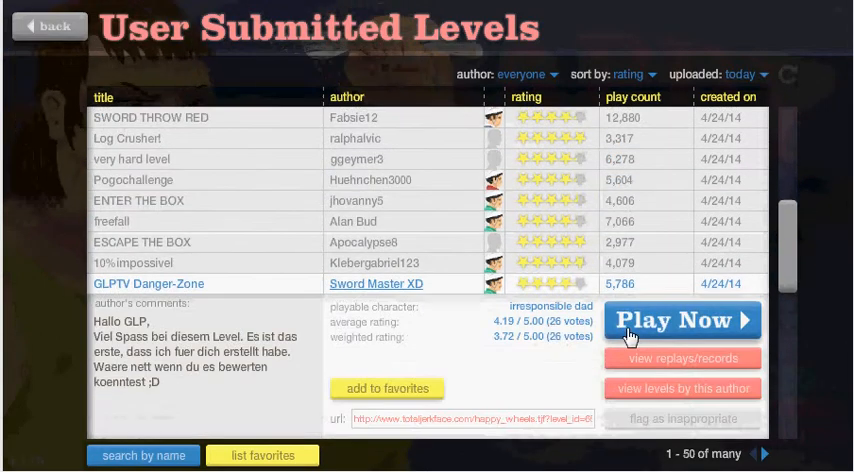
click(680, 320)
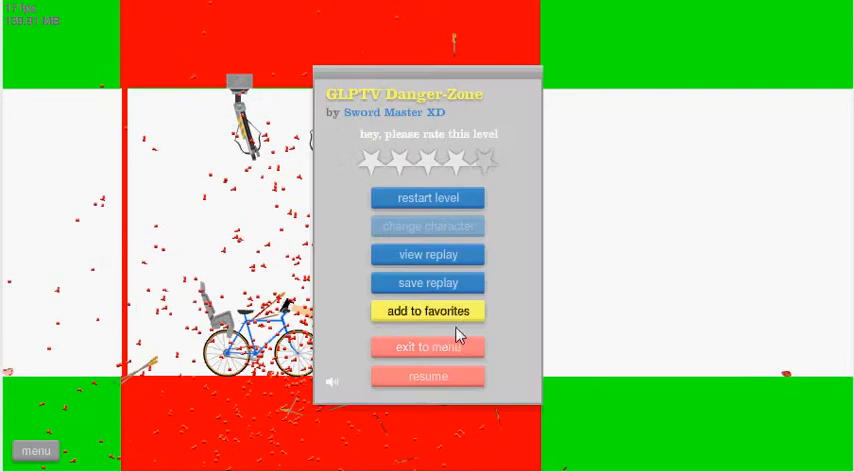
click(428, 348)
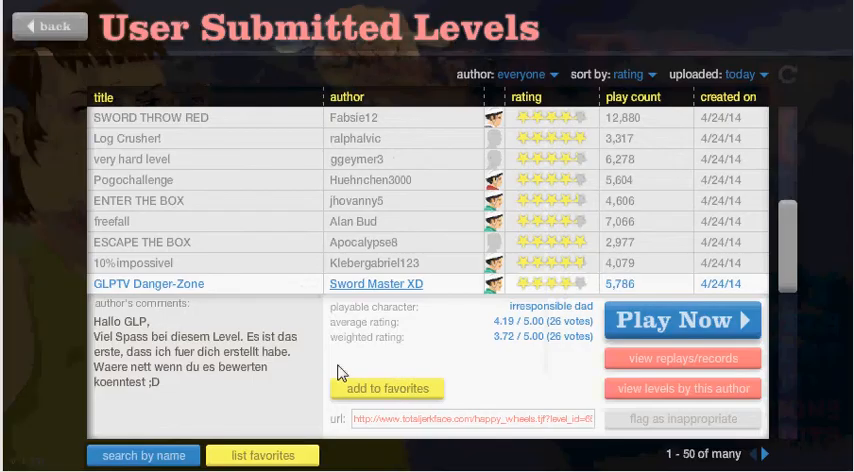
- Scroll to HrBrg - Todeswald by Mister Melonie and complete it to the victory menu
scroll(down, 3)
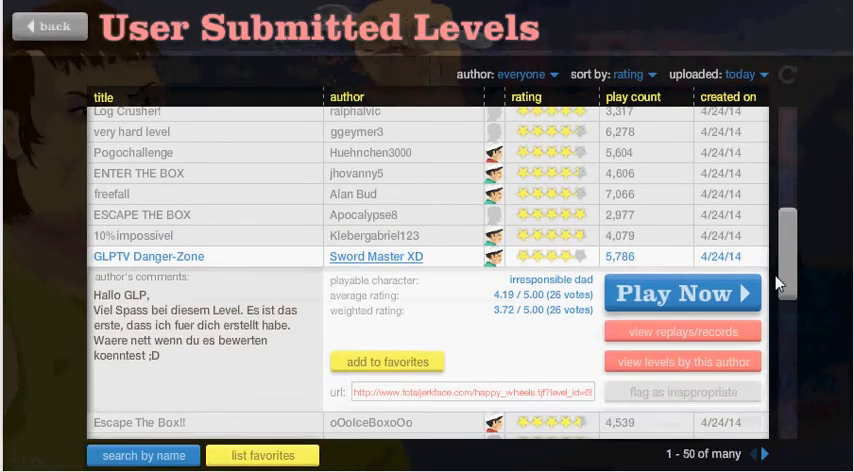
scroll(down, 3)
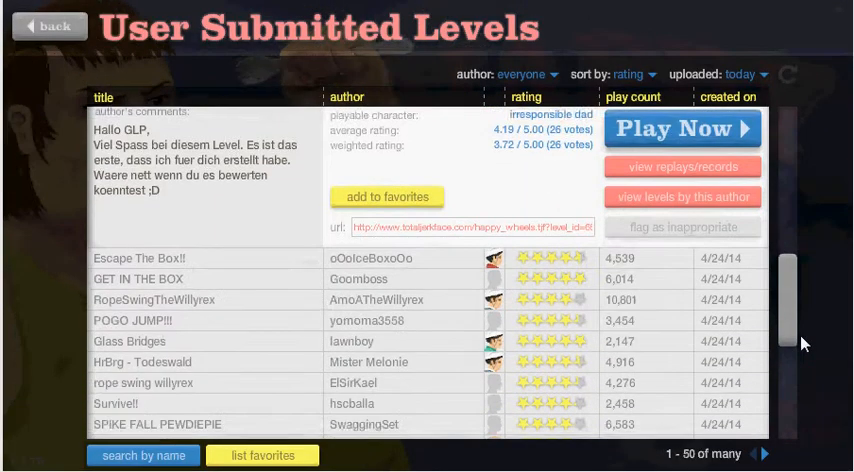
scroll(down, 3)
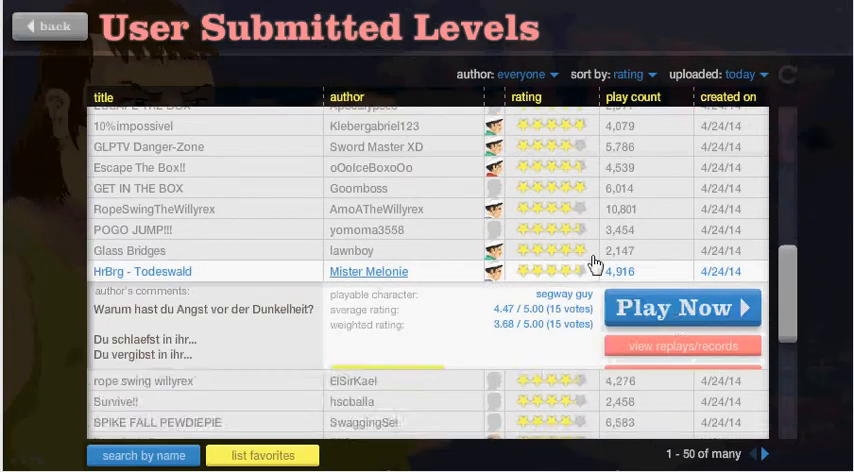
click(682, 308)
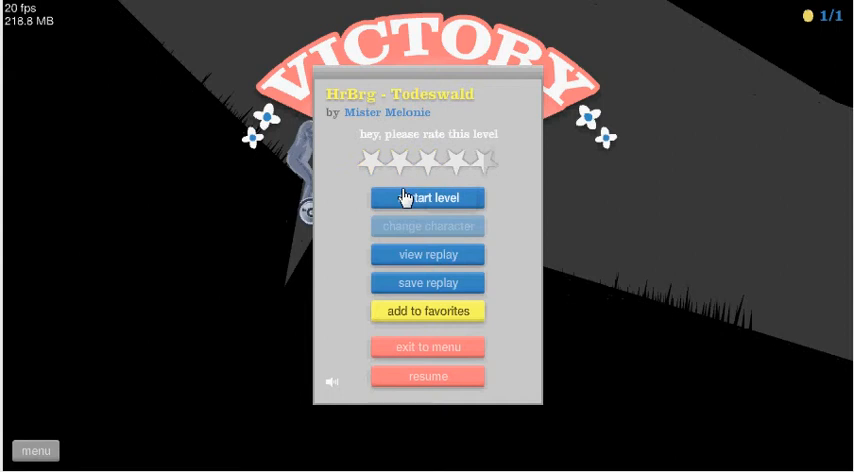
- Restart HrBrg - Todeswald from the victory screen and play a fresh run
click(428, 196)
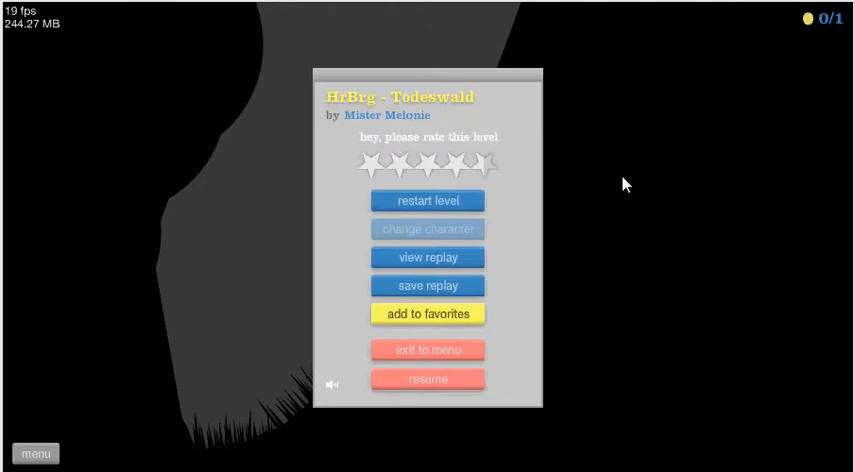
- Continue the paused Todeswald run twice, then exit to the User Submitted Levels list
click(428, 380)
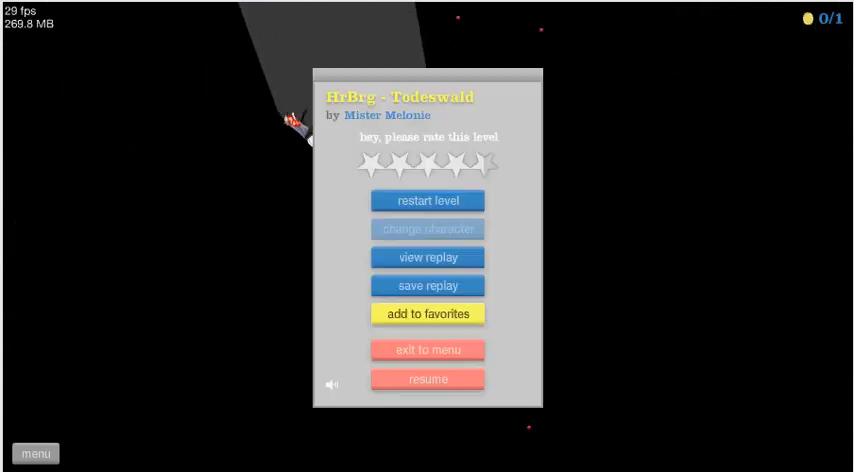
click(428, 380)
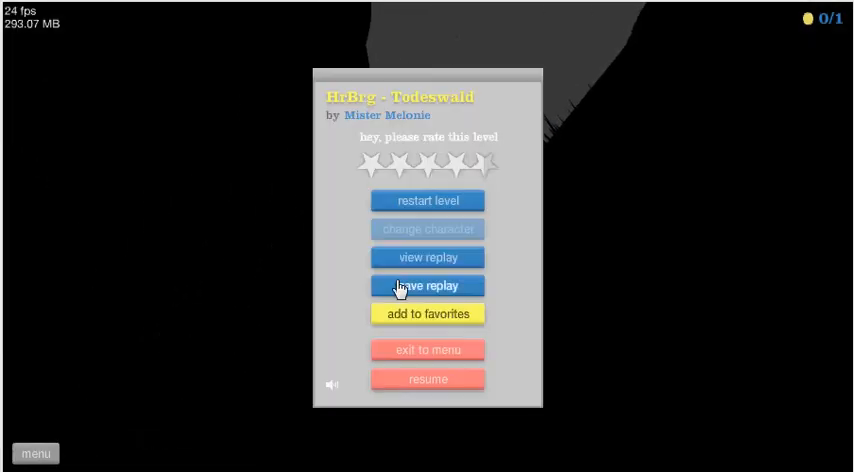
click(428, 348)
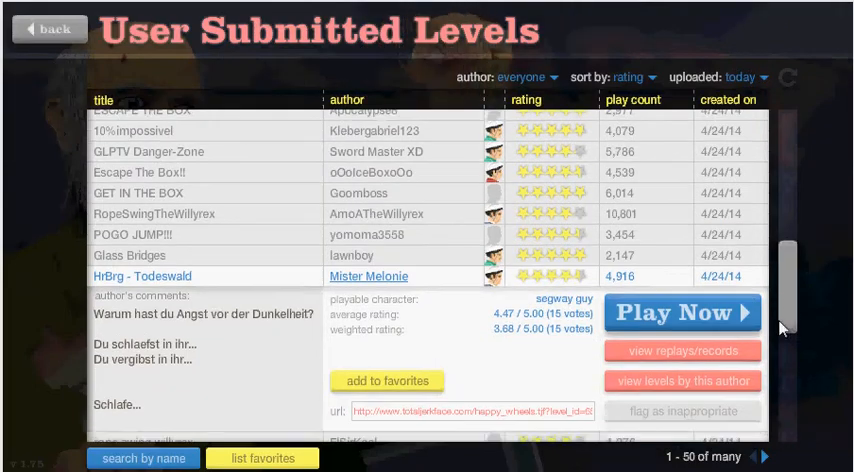
- Scroll today's top-rated list and start Survive!! by hsoballa via Play Now
scroll(down, 3)
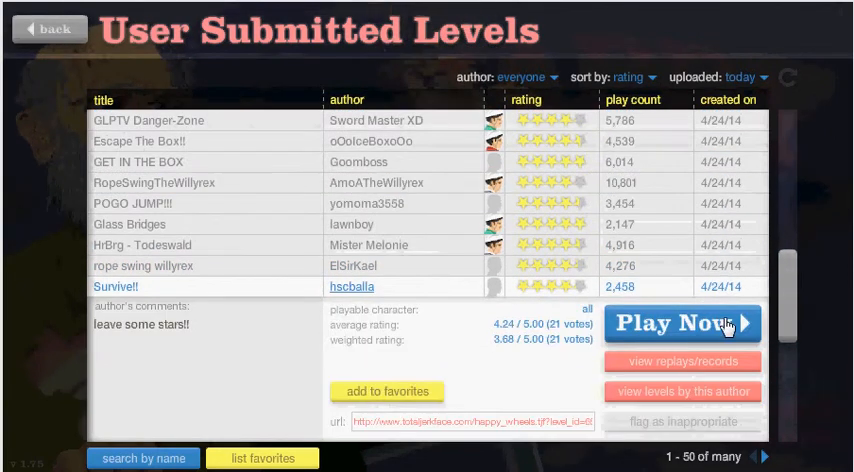
click(684, 324)
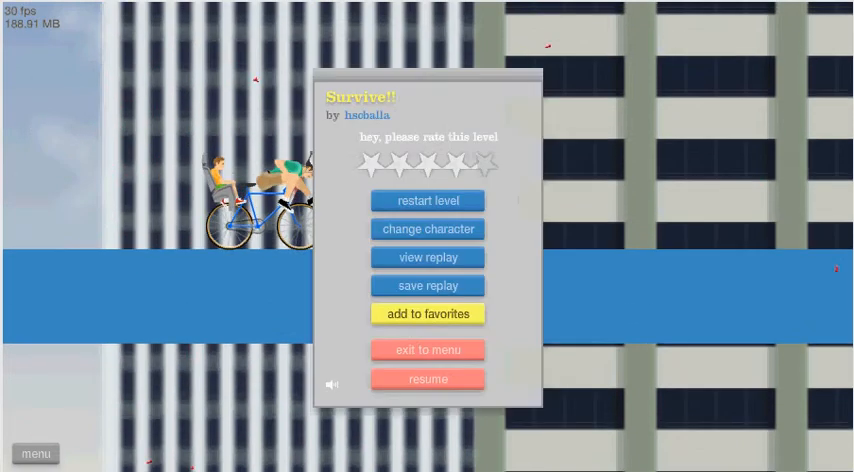
- Resume Survive!! twice to play through it, then exit to the levels list
click(428, 380)
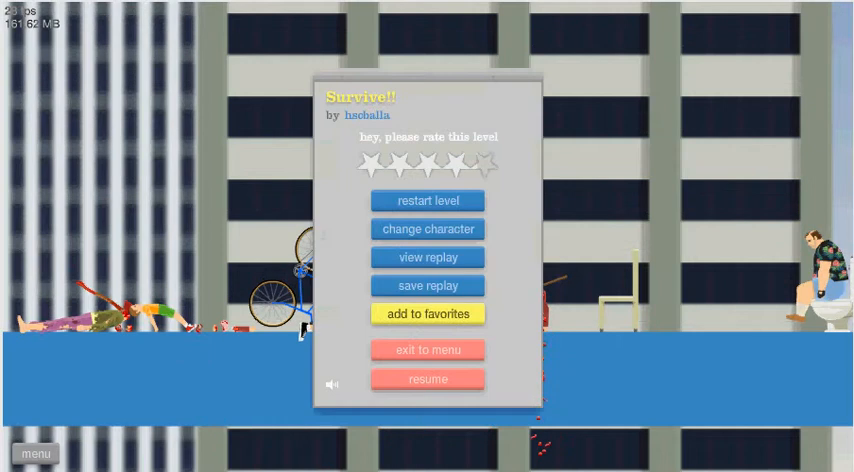
click(428, 380)
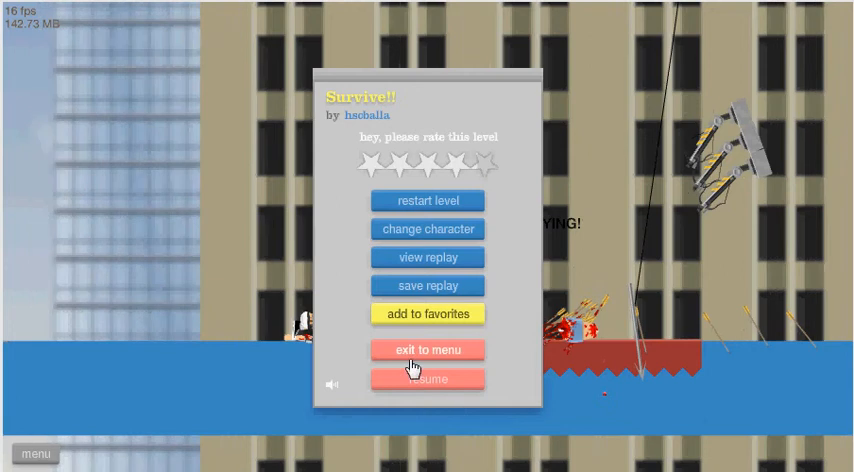
click(428, 350)
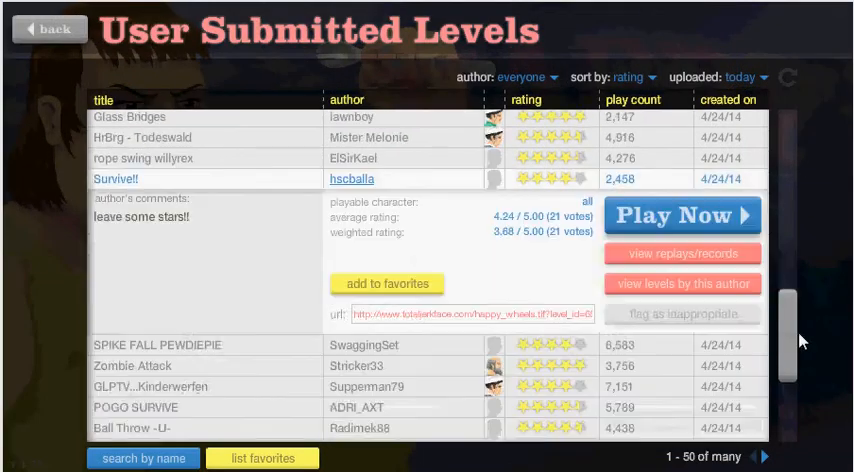
- Beat Zombie Attack by Stricker33 in 18.90 seconds and exit to the levels list
scroll(down, 3)
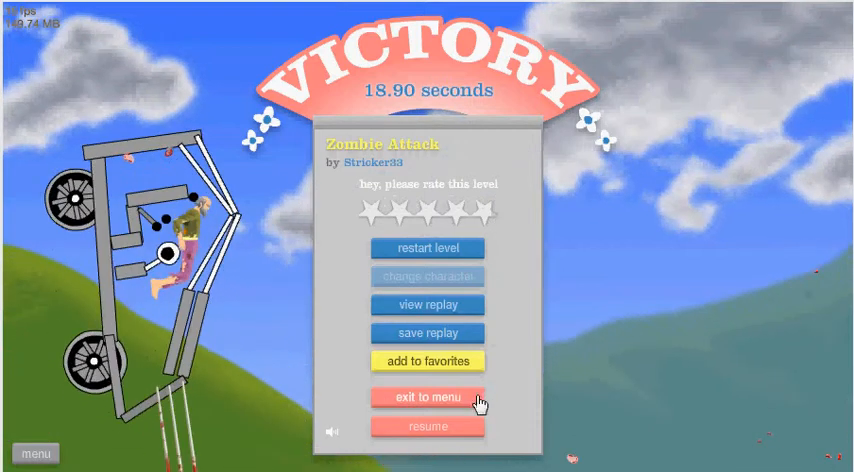
click(428, 396)
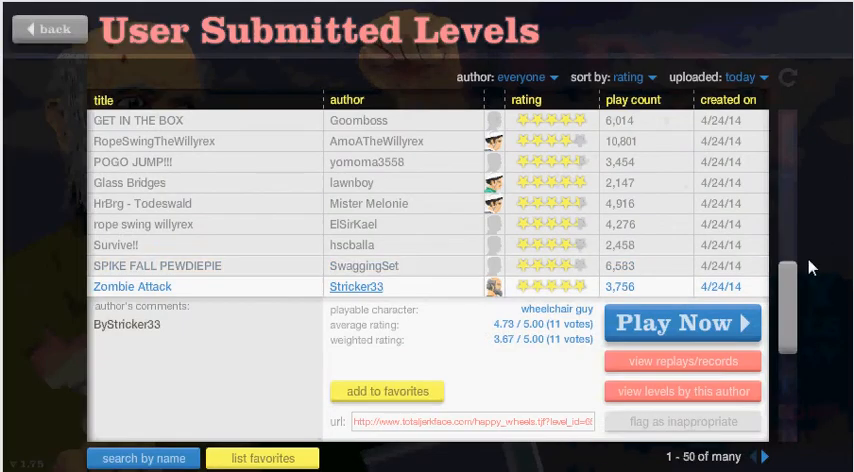
- Scroll to GLPTV ..Kinderwerfen by Supperman79, start it and resume play
scroll(down, 3)
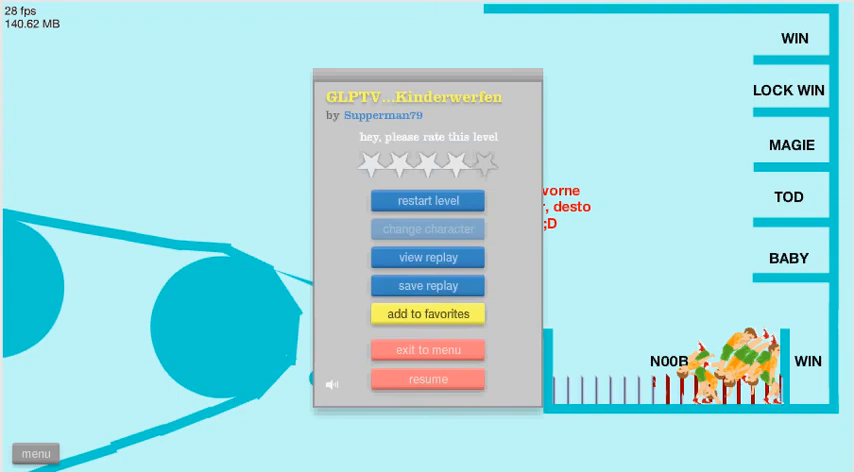
click(428, 380)
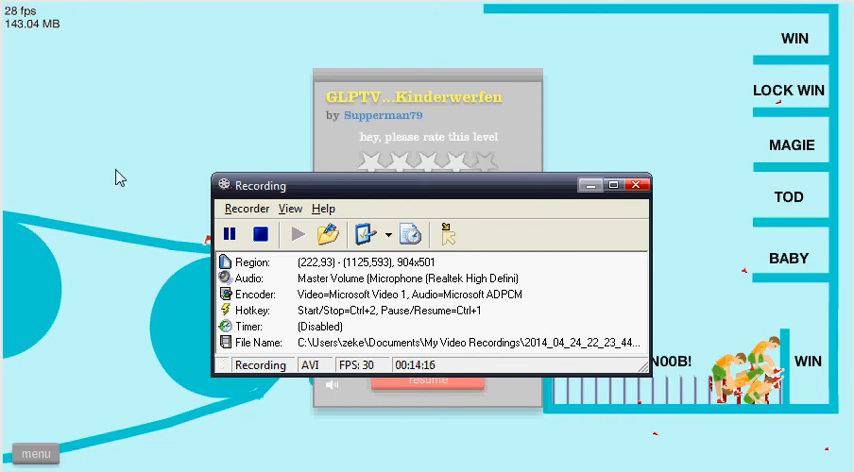
mouse_move(84, 26)
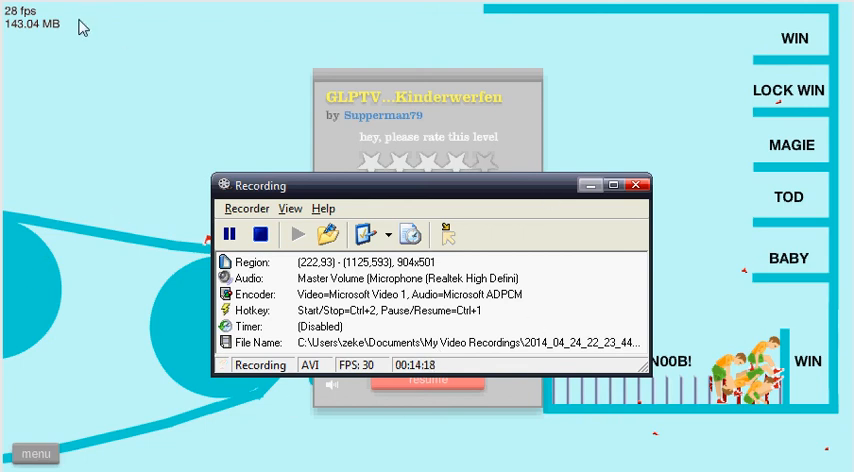
mouse_move(148, 108)
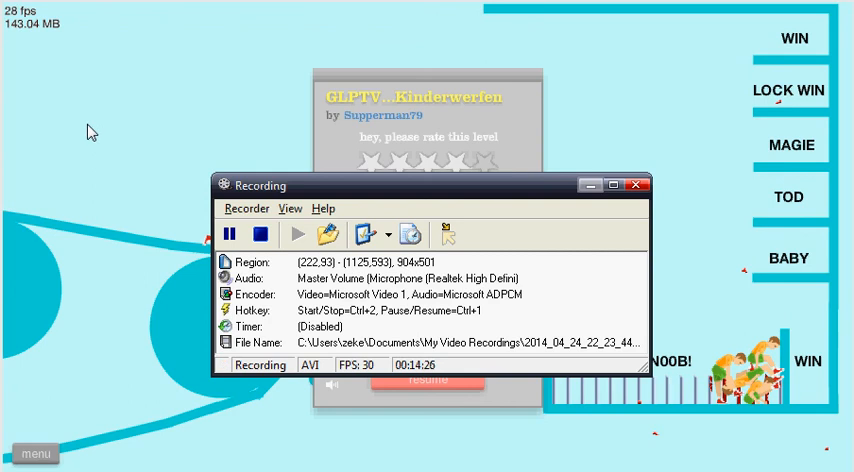
mouse_move(120, 148)
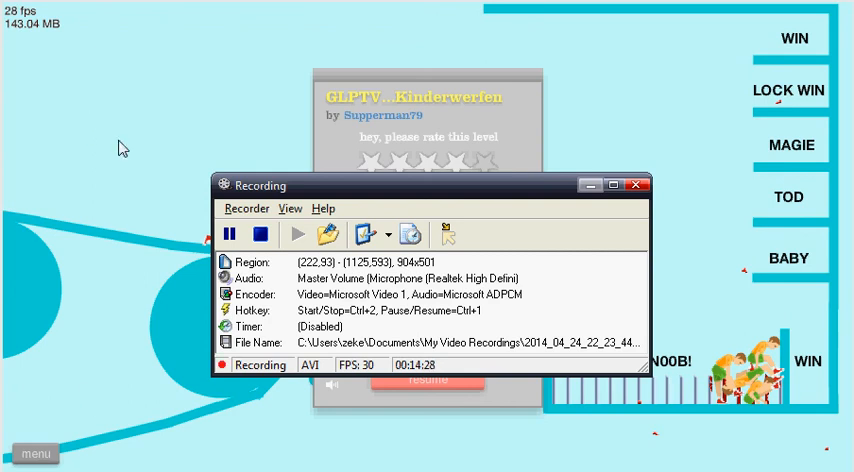